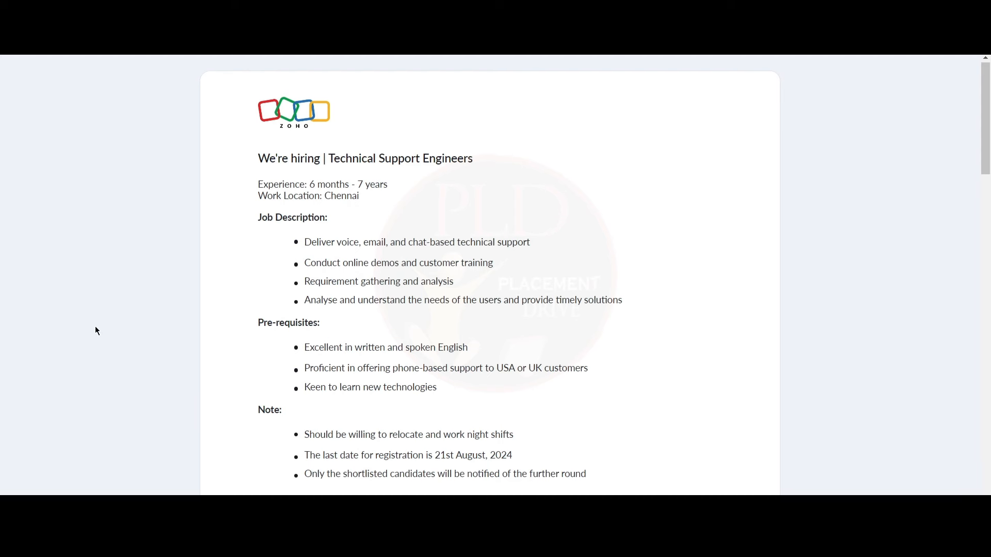
scroll(down, 3)
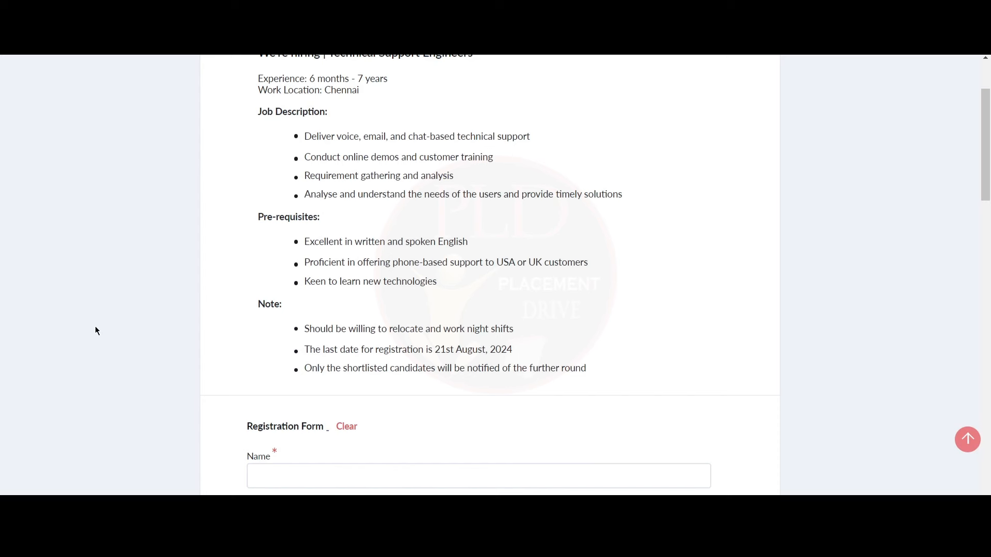